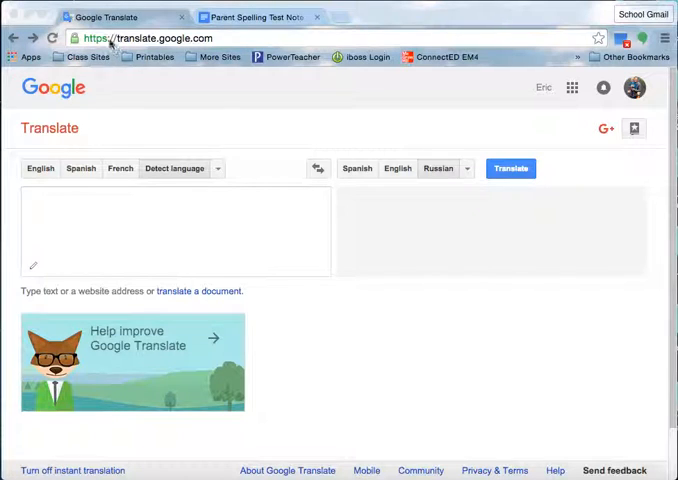
mouse_move(208, 274)
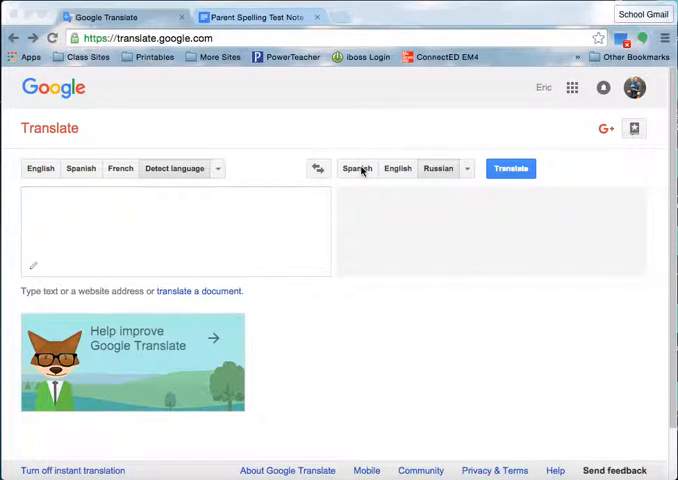
mouse_move(464, 168)
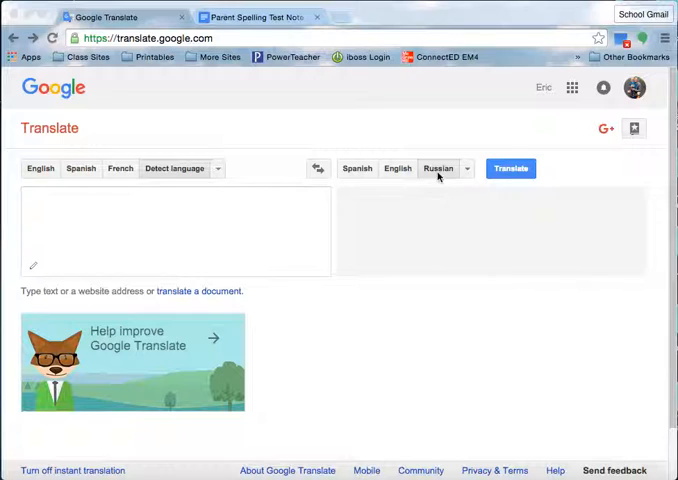
Keep Detect language as source and choose Russian as the translation output language
click(176, 230)
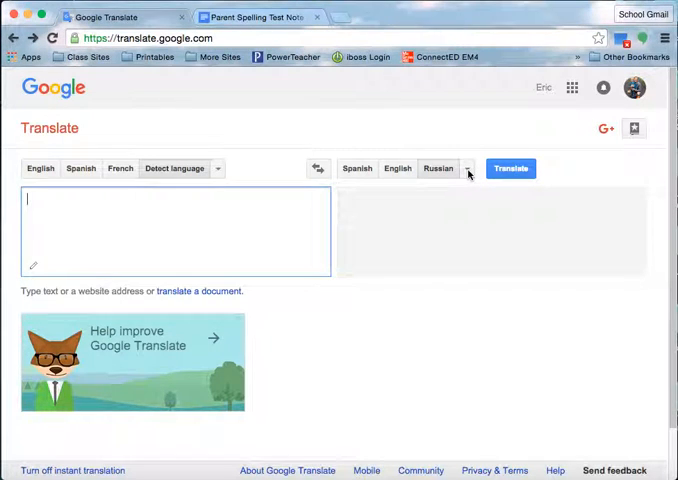
click(468, 168)
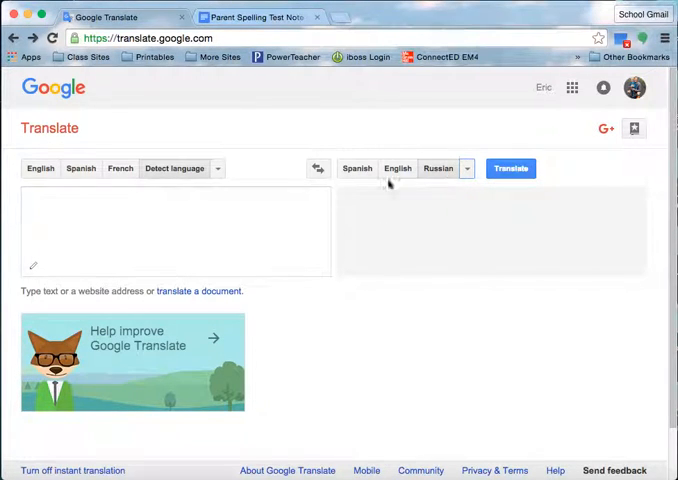
click(178, 232)
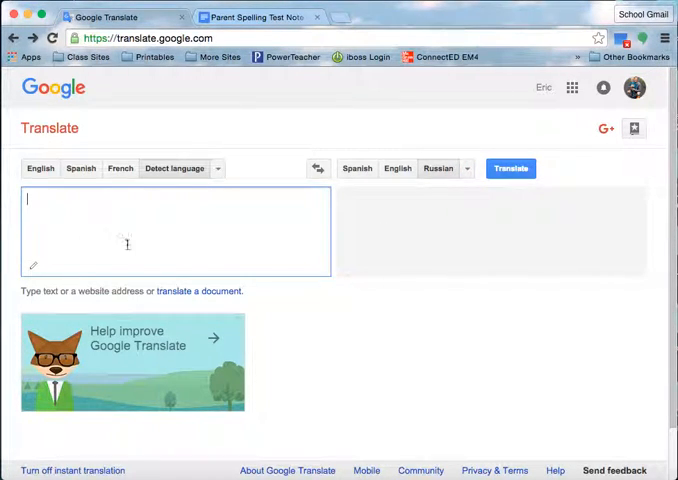
click(254, 16)
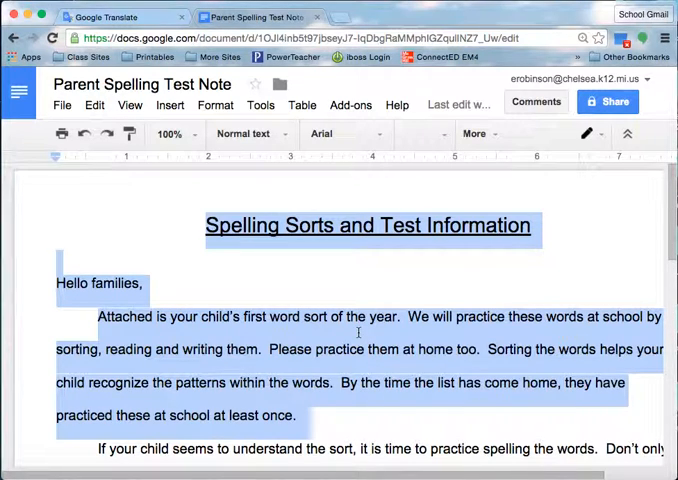
Copy the full Parent Spelling Test Note text and return to the Google Translate tab
right_click(358, 332)
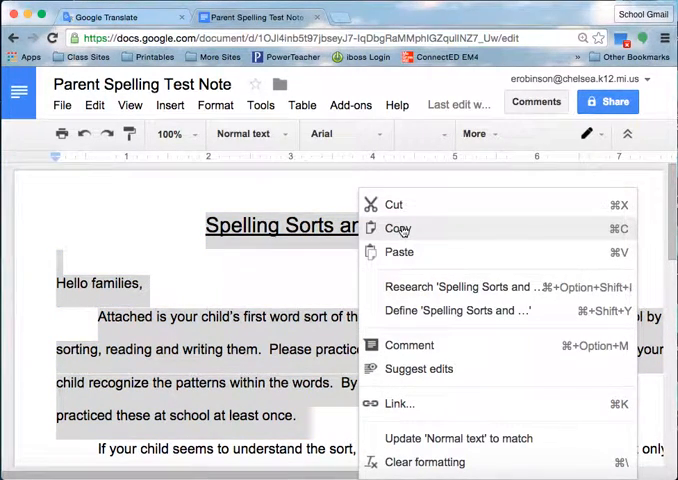
click(398, 228)
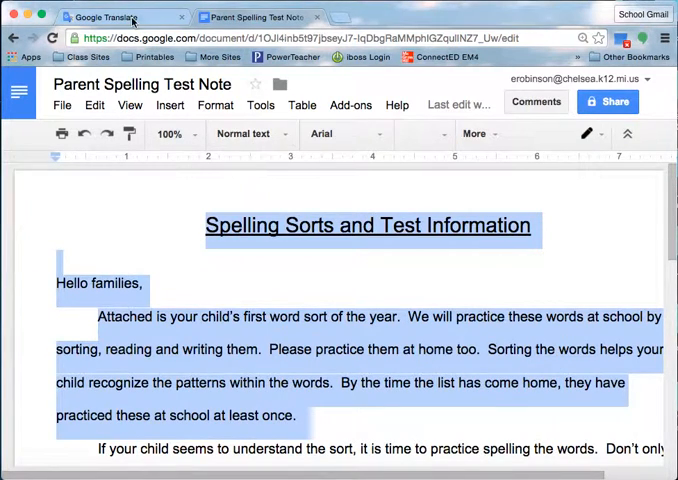
click(120, 16)
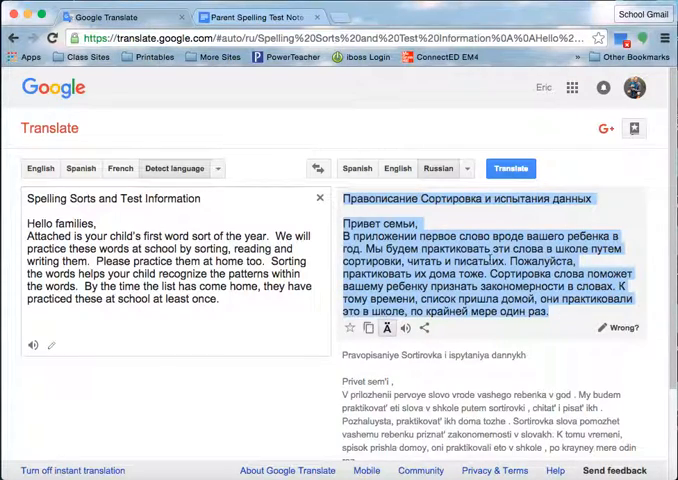
Copy the Russian translation of the spelling note from the output box
right_click(470, 270)
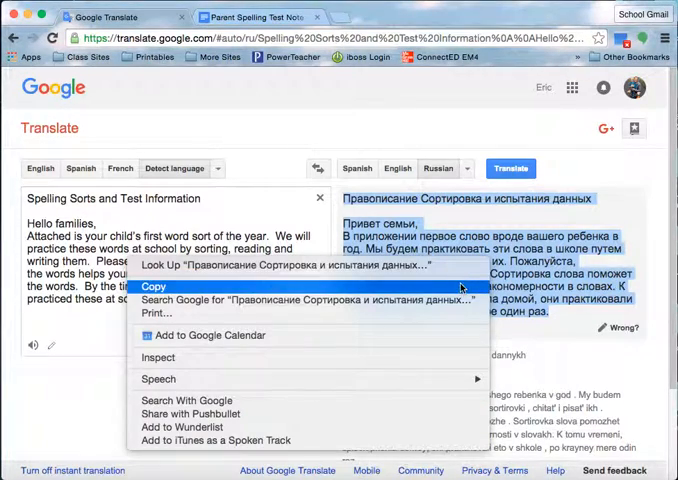
click(148, 288)
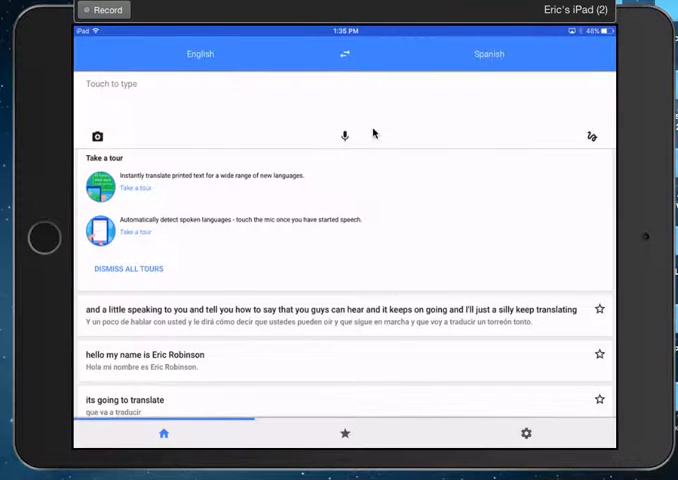
mouse_move(362, 212)
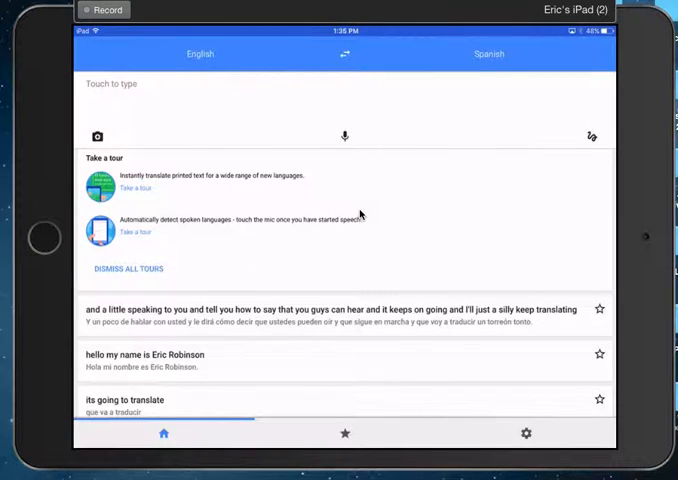
mouse_move(298, 230)
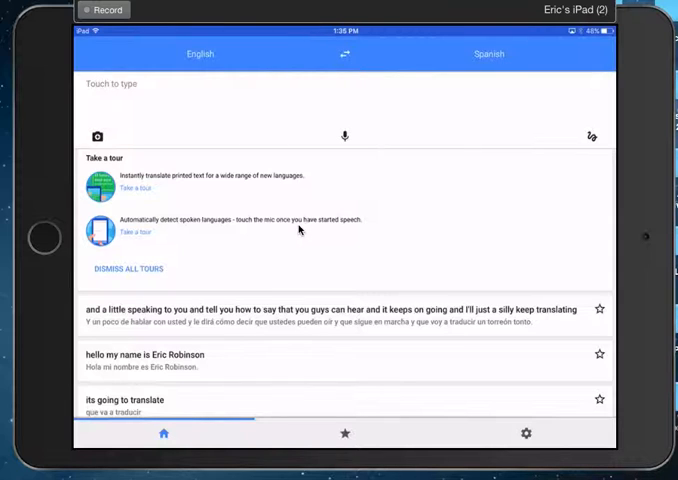
mouse_move(374, 240)
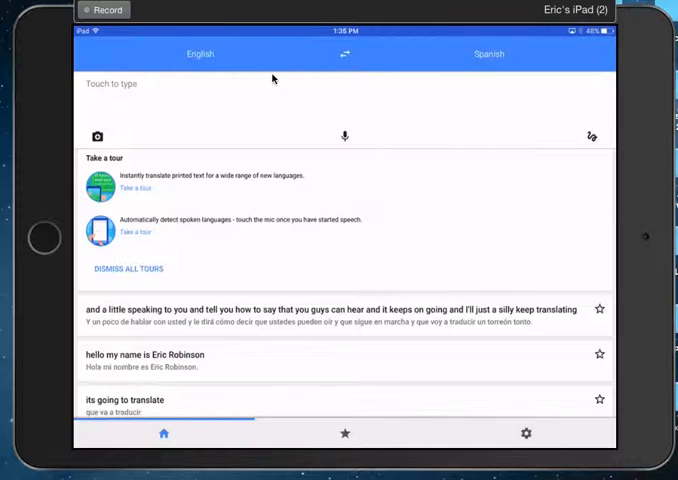
mouse_move(168, 38)
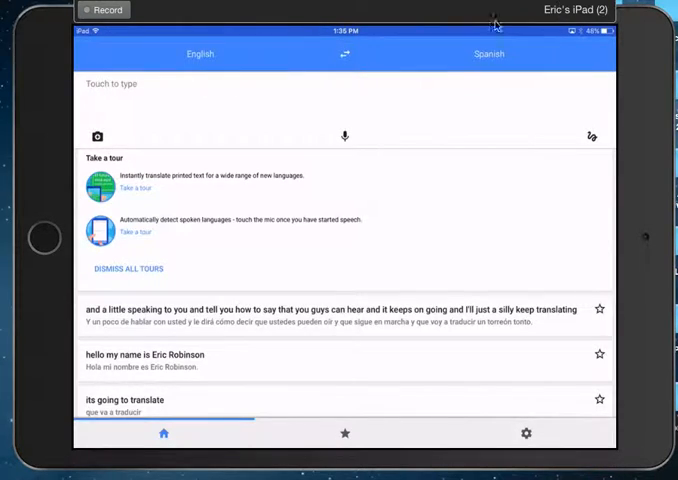
mouse_move(324, 138)
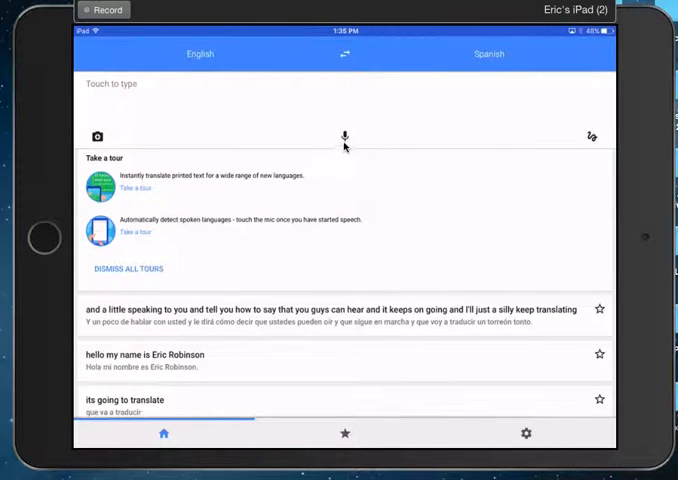
mouse_move(348, 136)
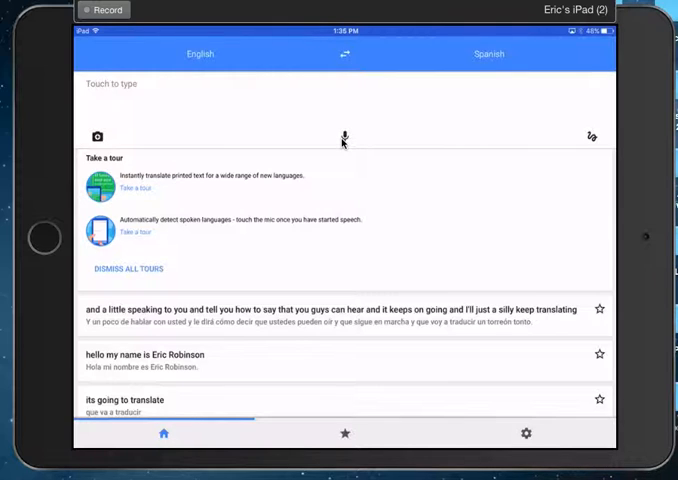
Start English-to-Spanish voice input with the microphone in the iPad app
click(344, 136)
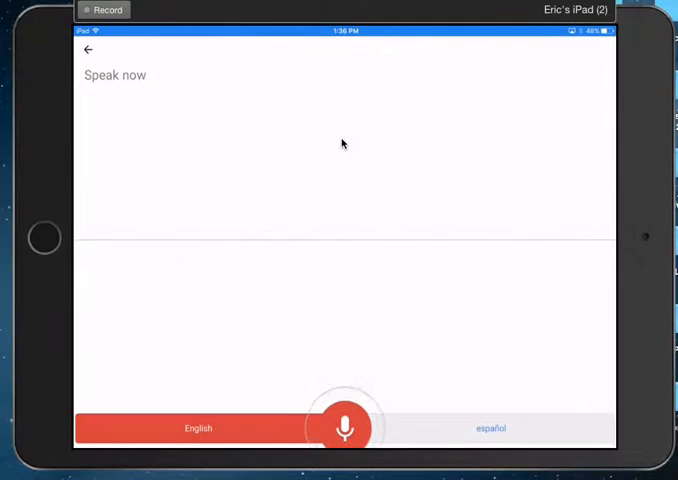
Speak several English phrases, including a self-introduction and 'Sweet', and hear them in Spanish
click(344, 426)
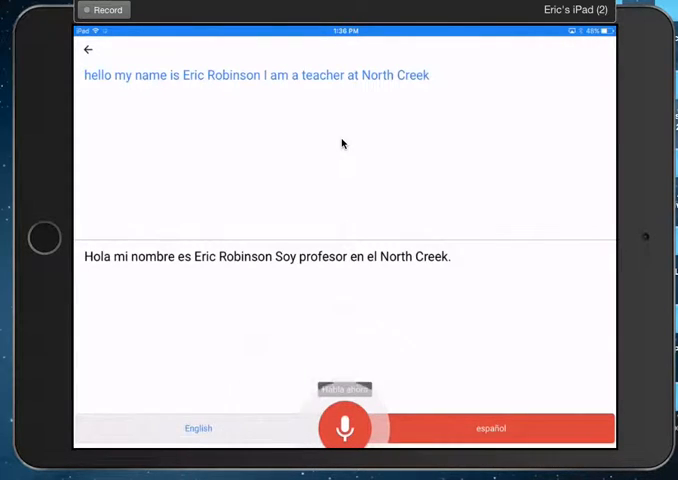
click(344, 428)
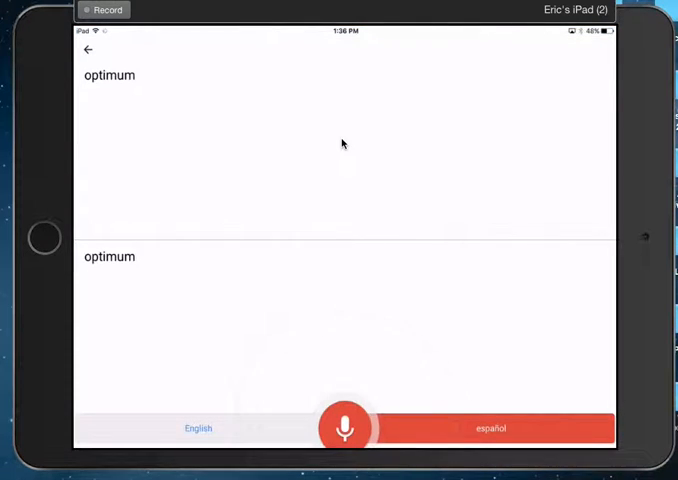
click(344, 428)
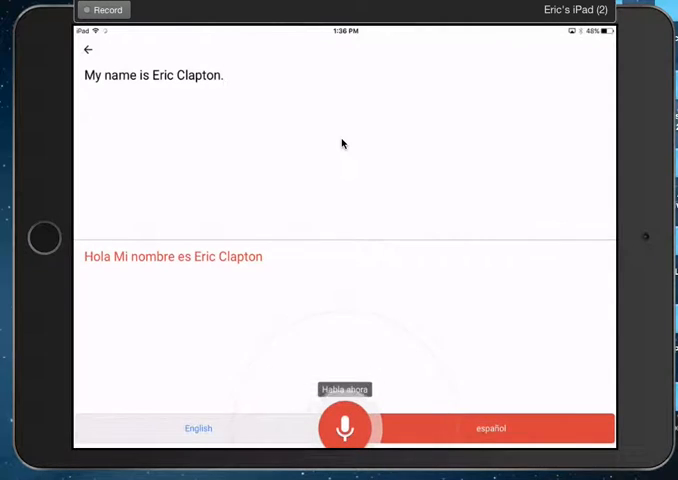
click(344, 428)
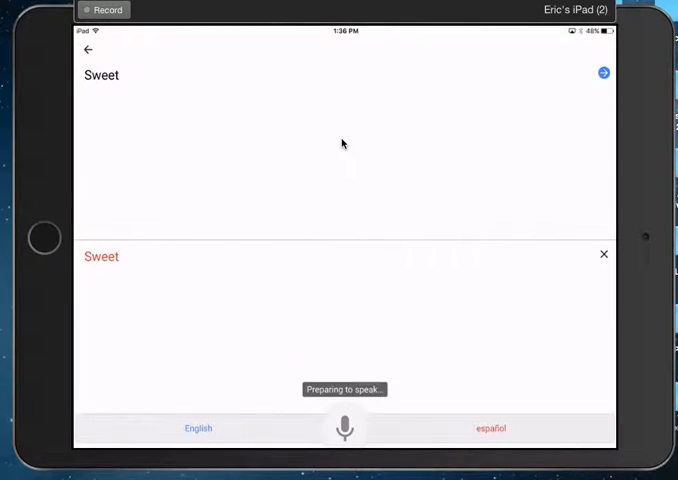
click(344, 428)
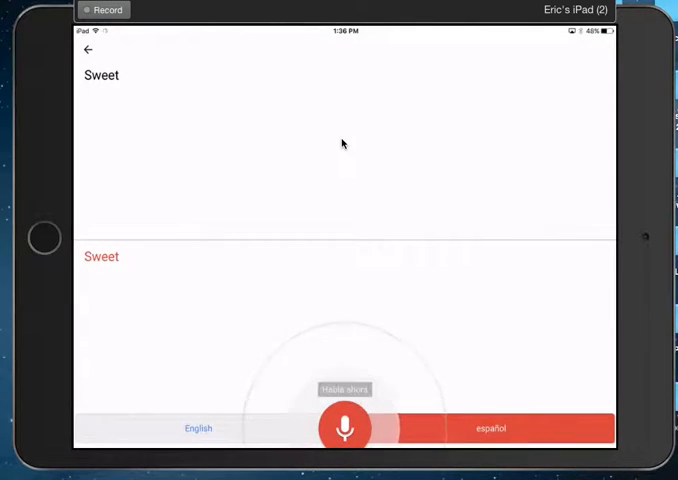
click(344, 426)
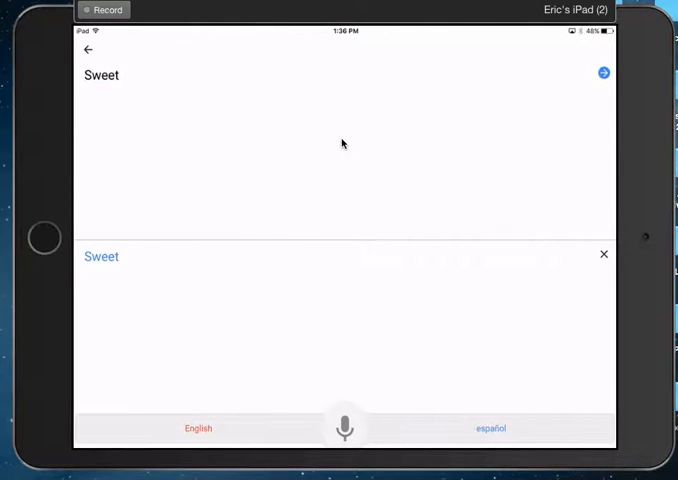
mouse_move(128, 284)
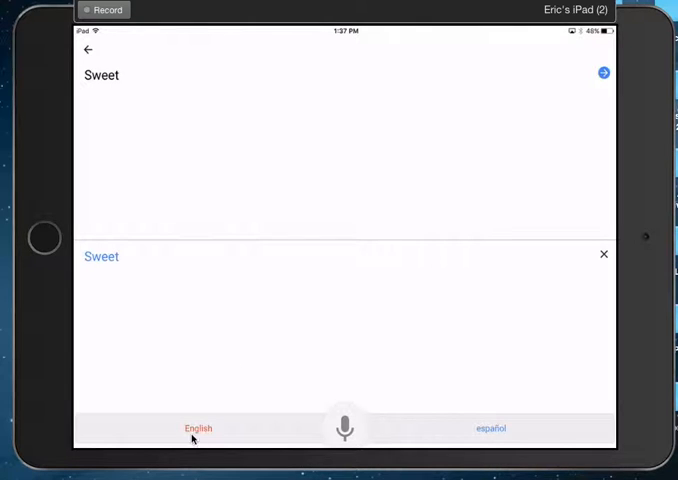
mouse_move(574, 130)
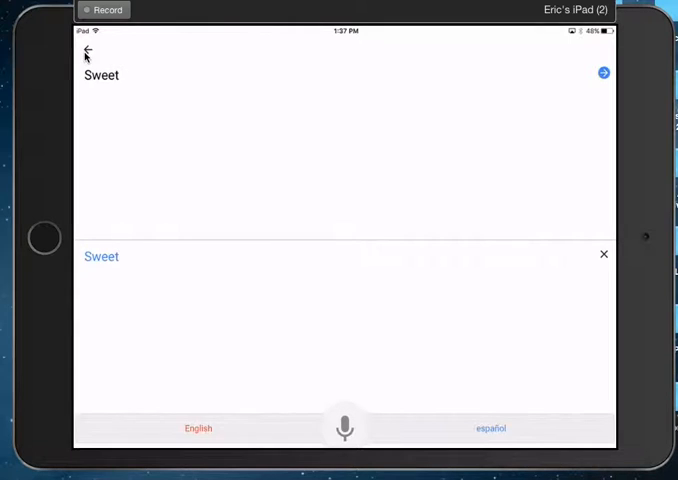
Leave voice mode and handwrite 'Name' to get 'Nombre', then return to the home screen
click(86, 52)
text(Name)
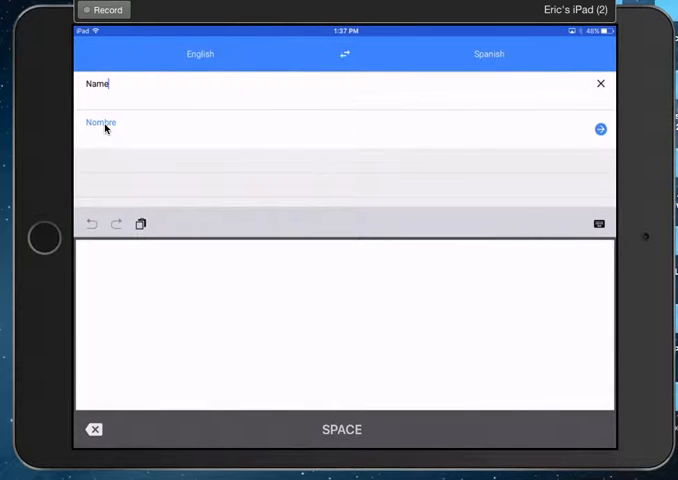
mouse_move(110, 136)
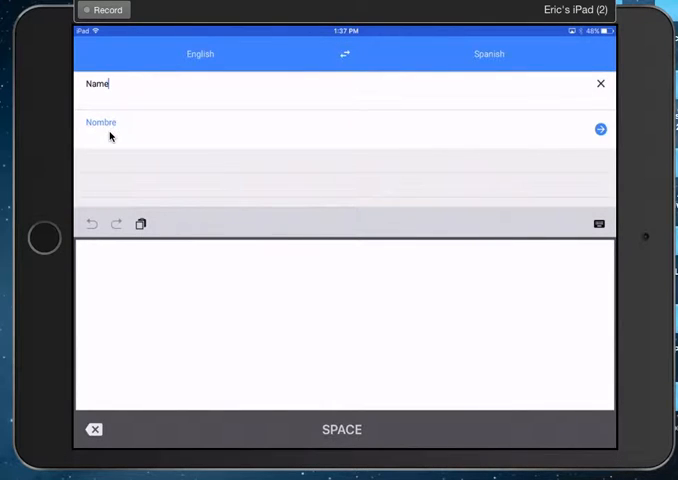
click(600, 84)
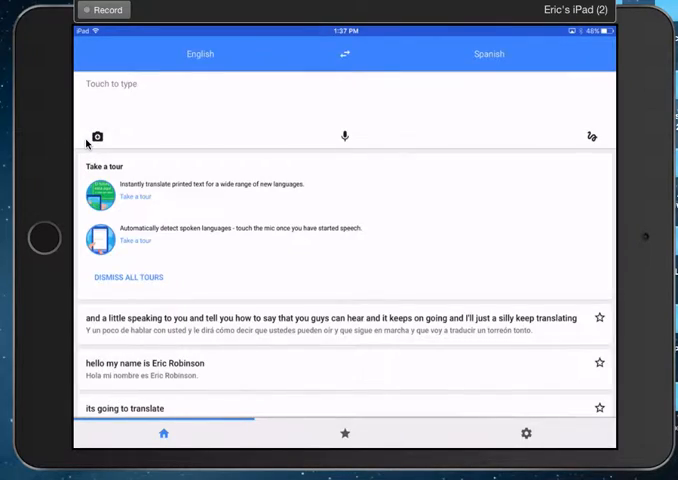
click(96, 136)
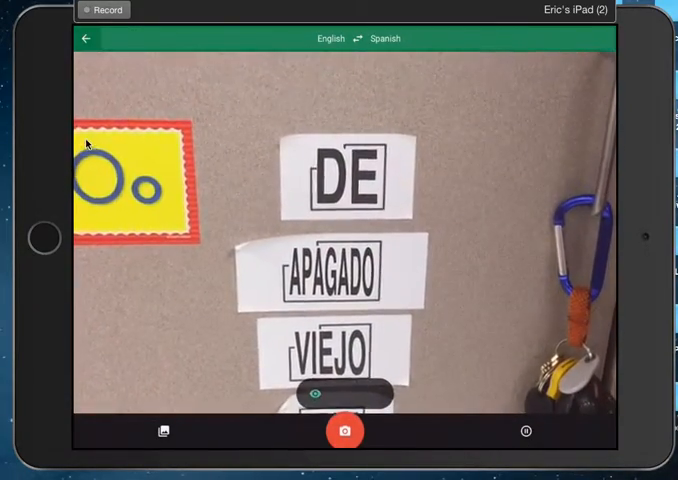
click(88, 40)
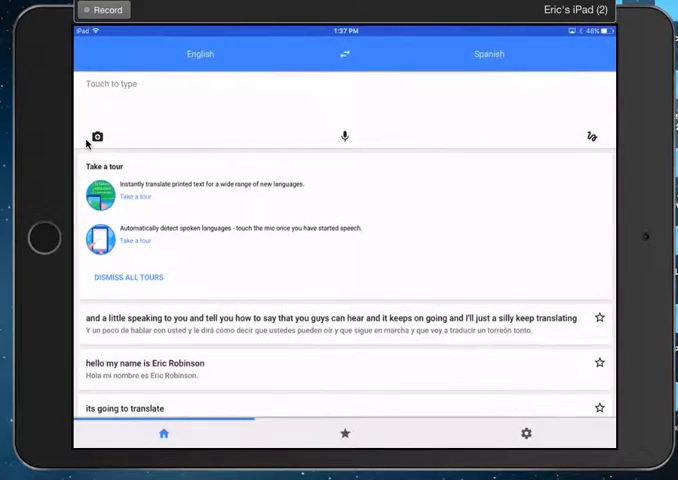